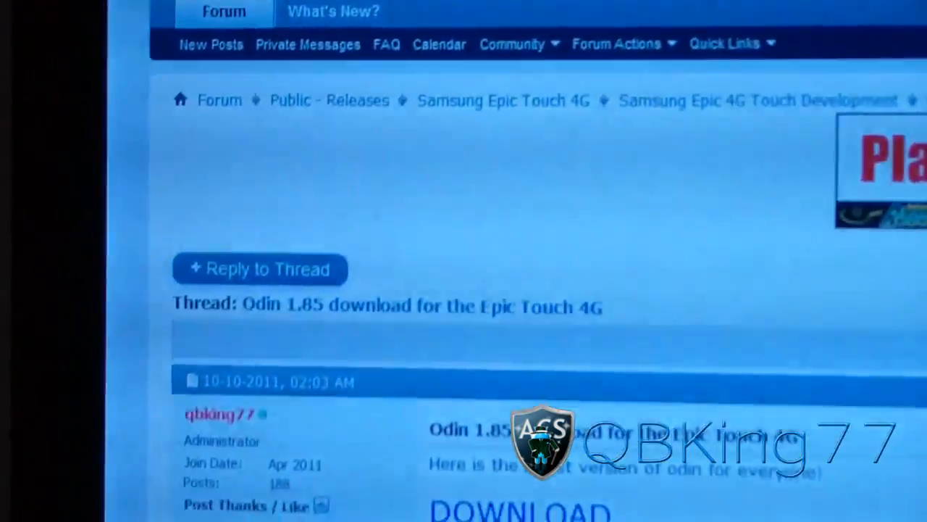
Open the Odin folder from the downloaded phone files in Explorer.
scroll(down, 3)
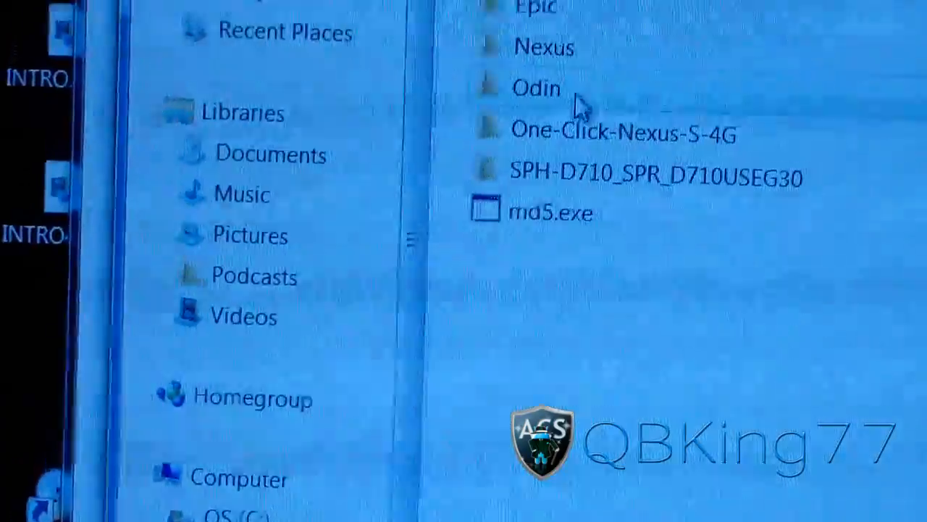
double_click(537, 87)
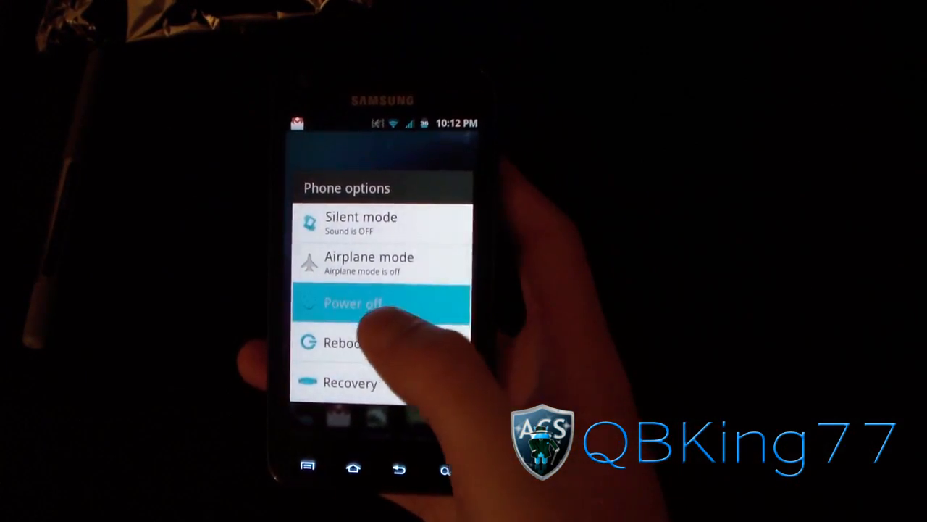
Power off the Epic 4G Touch from the Phone options menu.
click(353, 303)
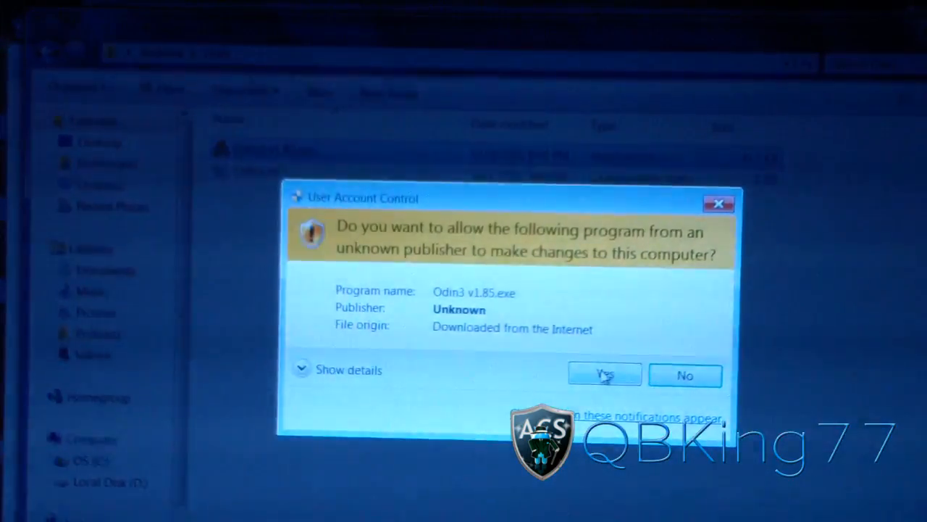
Allow Odin3 v1.85 to run and choose the stock firmware tar as the PDA file.
click(605, 373)
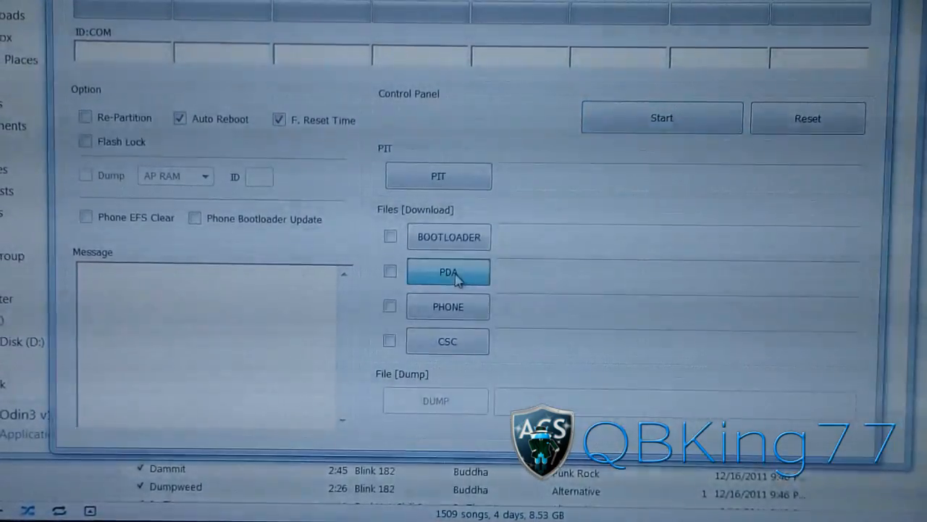
click(448, 272)
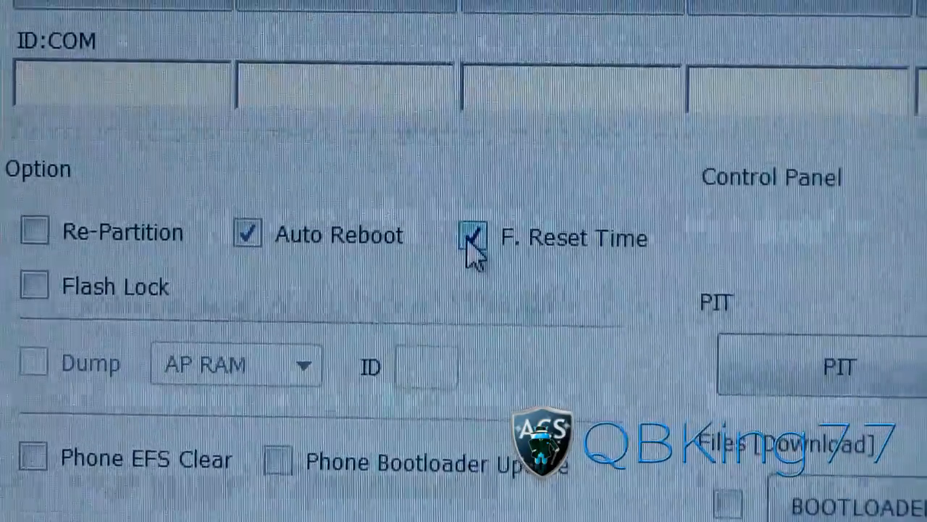
Keep F. Reset Time enabled alongside Auto Reboot, with Re-Partition off.
click(472, 238)
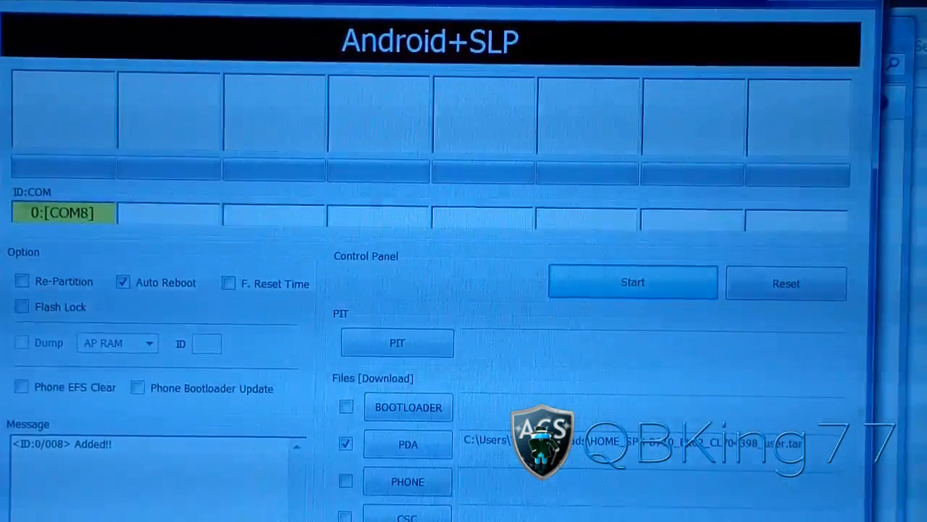
Start flashing the stock firmware once the phone shows as Added on COM8.
click(632, 281)
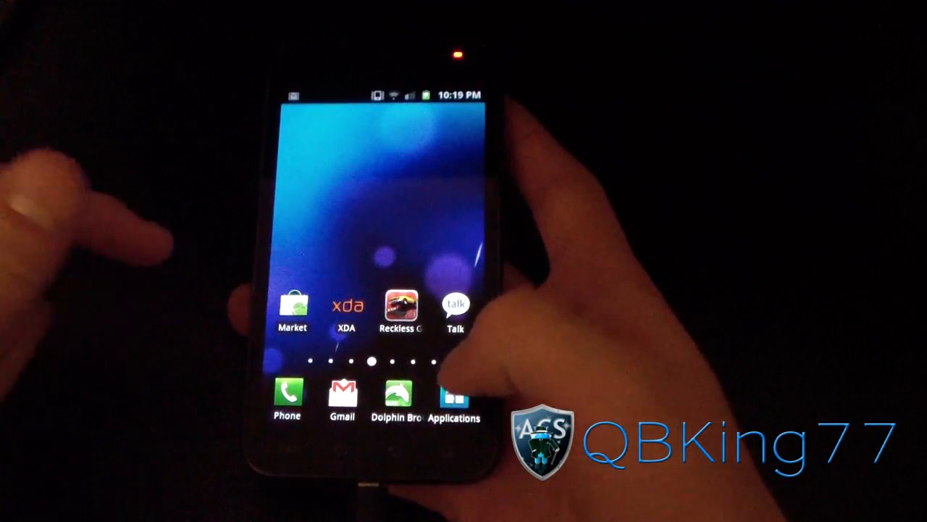
Launch Titanium Backup from the Applications list on the home screen.
click(452, 399)
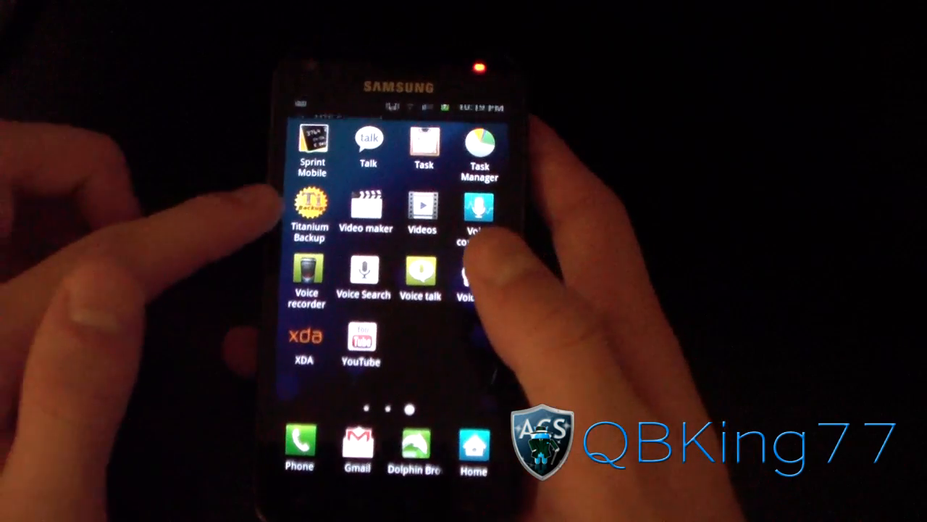
click(310, 210)
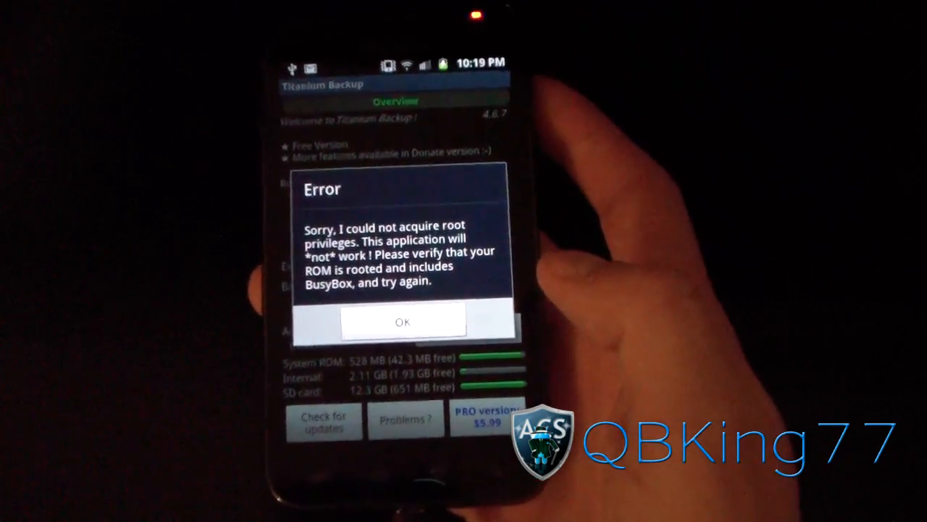
Acknowledge Titanium Backup's root-privileges error, confirming the phone is unrooted.
click(403, 322)
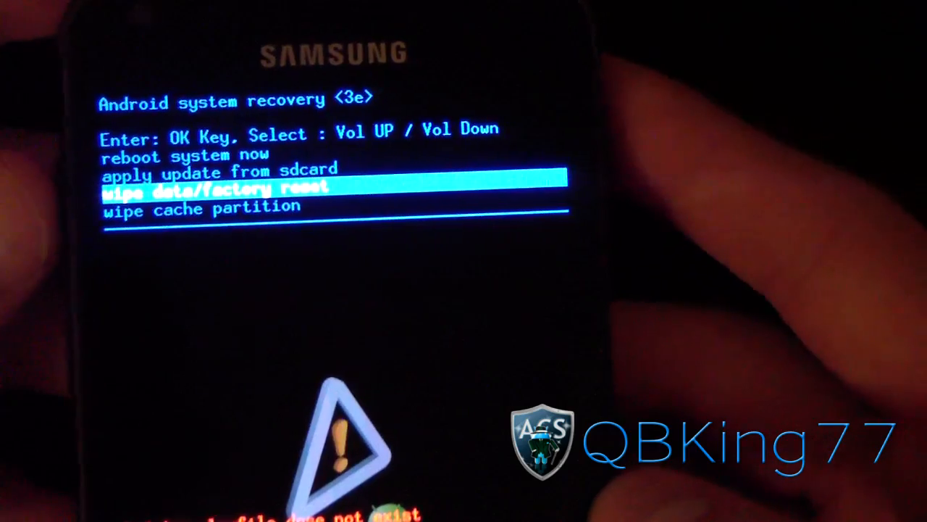
key(VolumeUp)
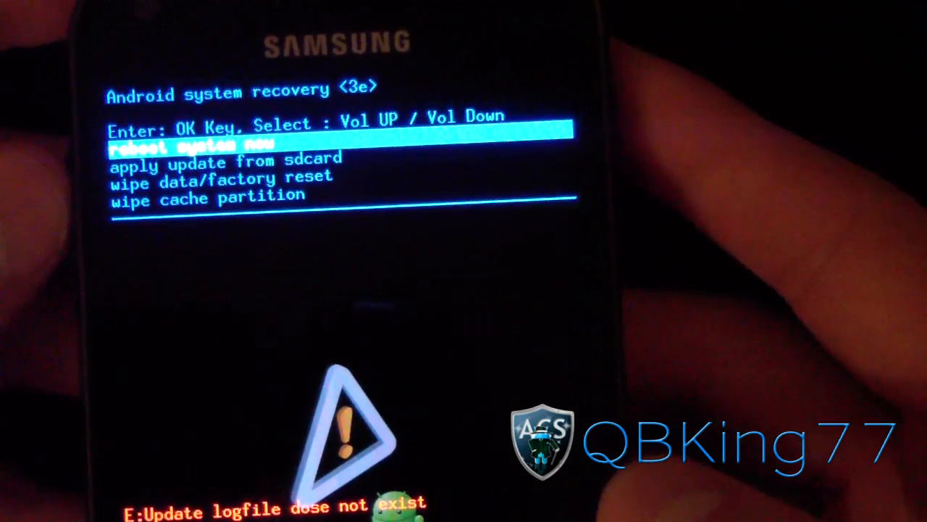
key(VolumeDown)
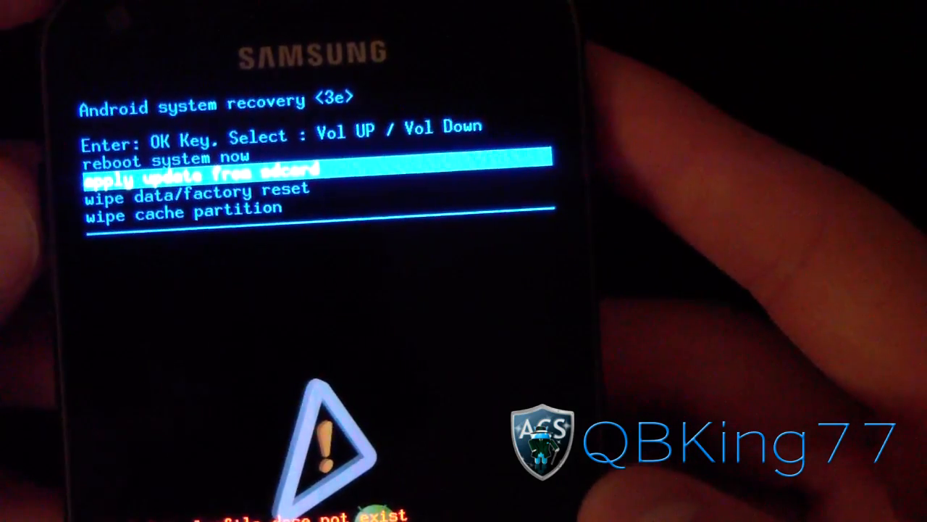
key(VolumeUp)
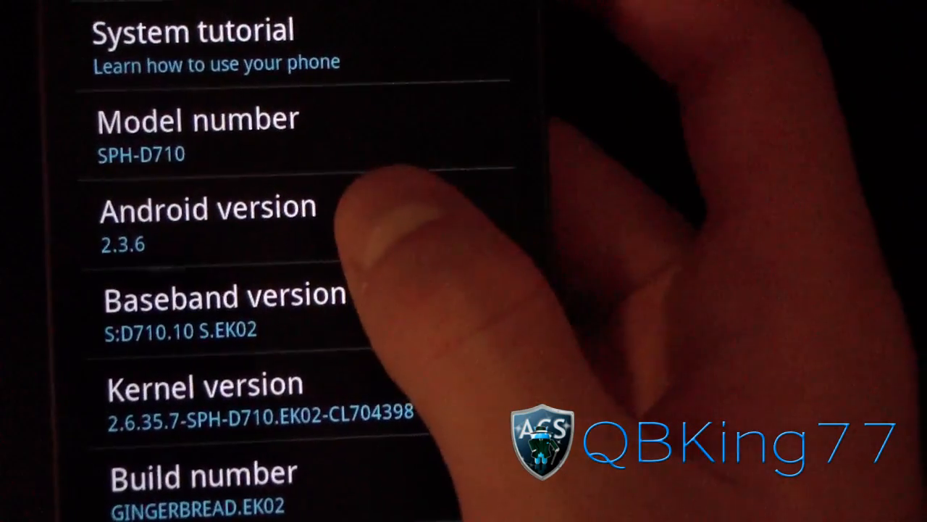
Scroll About phone down to the Build number showing GINGERBREAD.EK02.
scroll(down, 3)
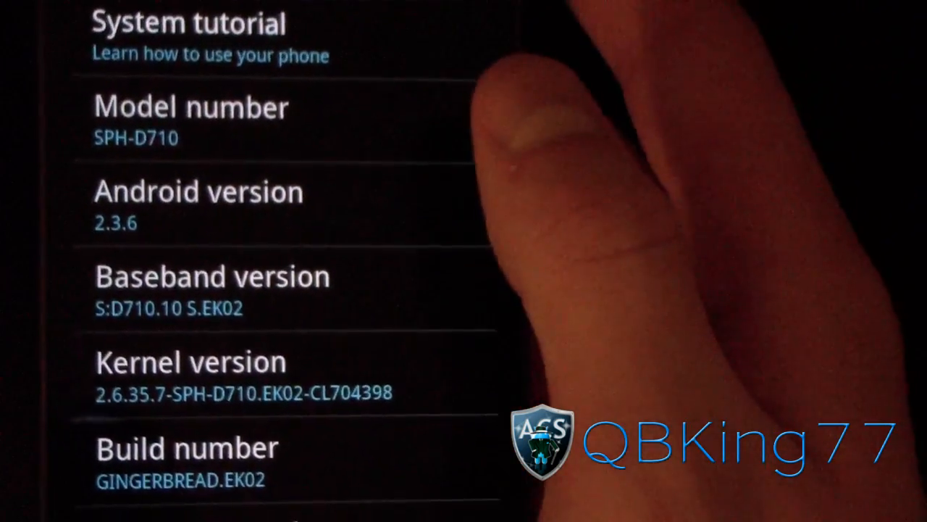
scroll(down, 3)
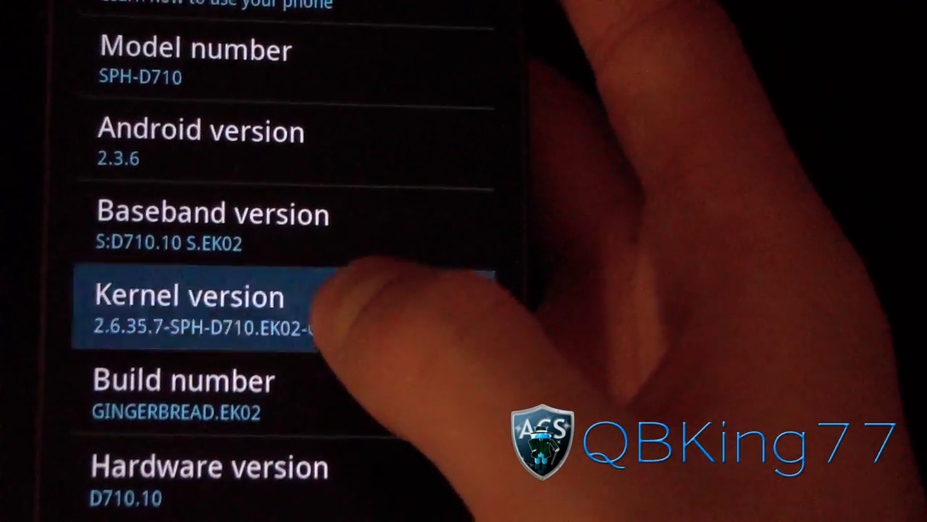
scroll(down, 3)
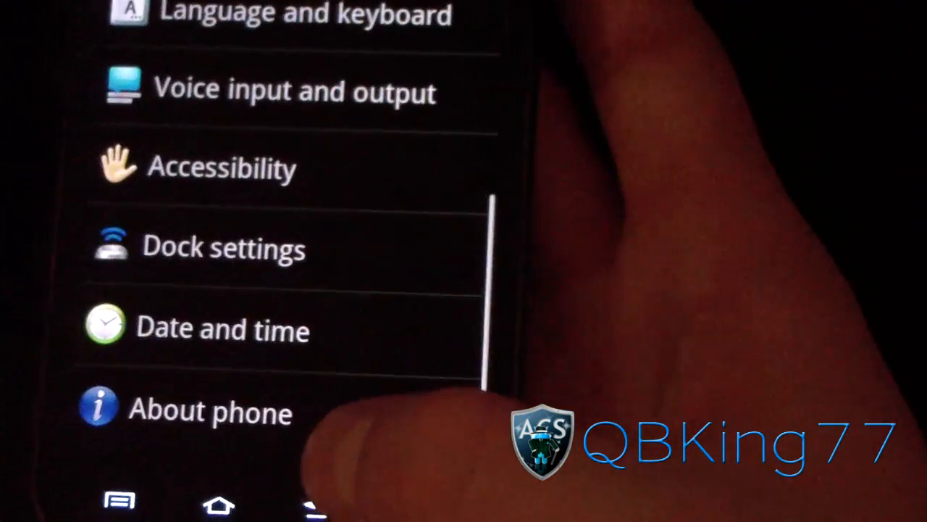